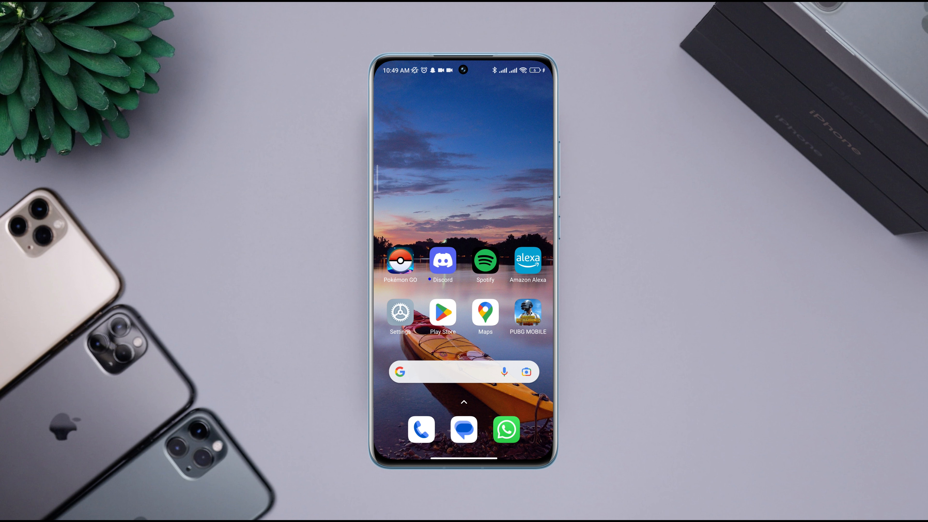
Find the Adobe Fill & Sign listing among Play Store results for 'adobe fill and sign'
click(443, 313)
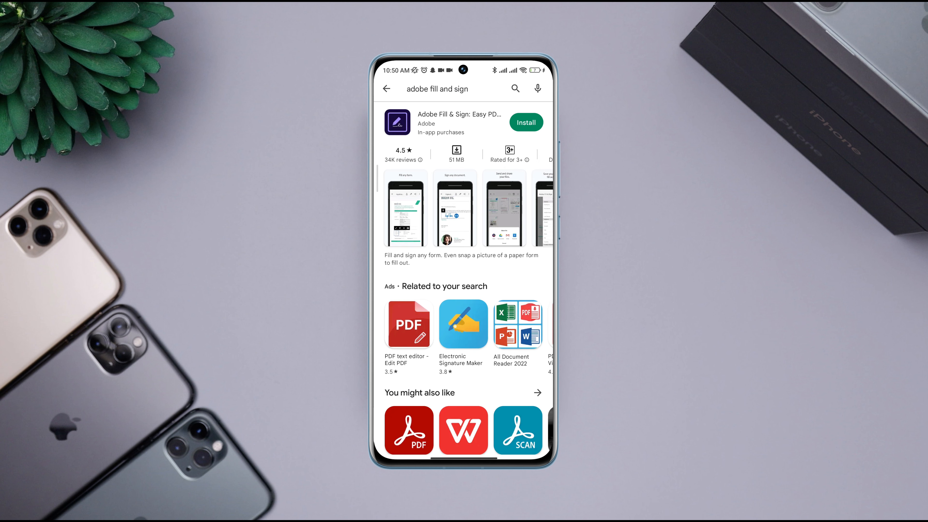
Install Adobe Fill & Sign from its listing and launch it once downloaded
click(527, 122)
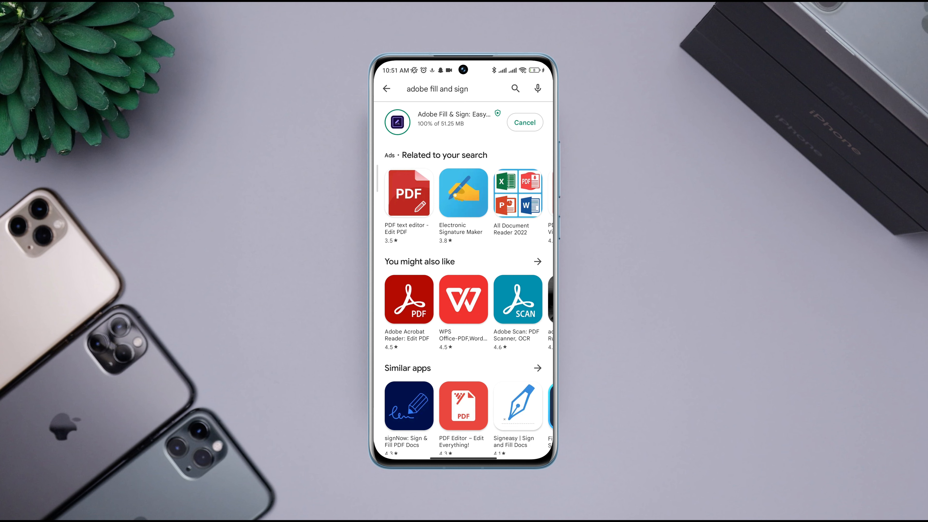
click(397, 123)
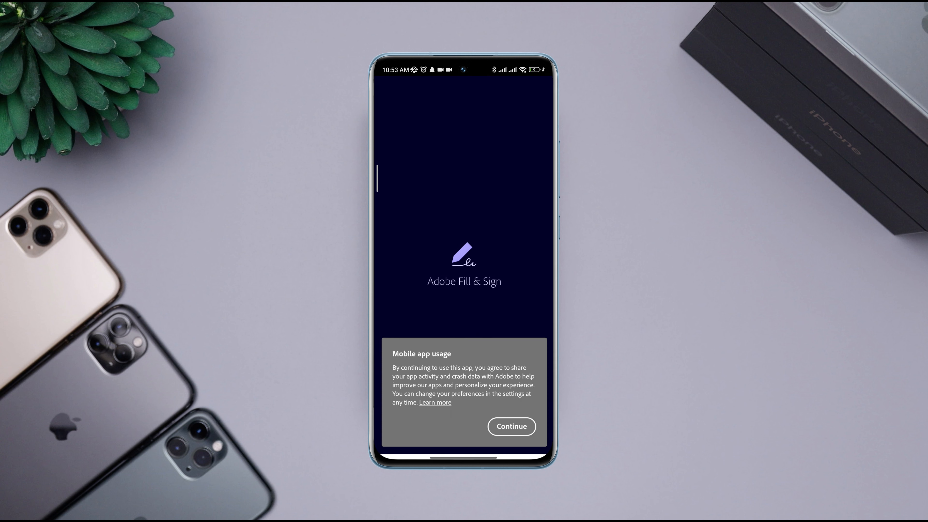
Continue past the usage notice and load Sample Form from Recent Forms
click(511, 426)
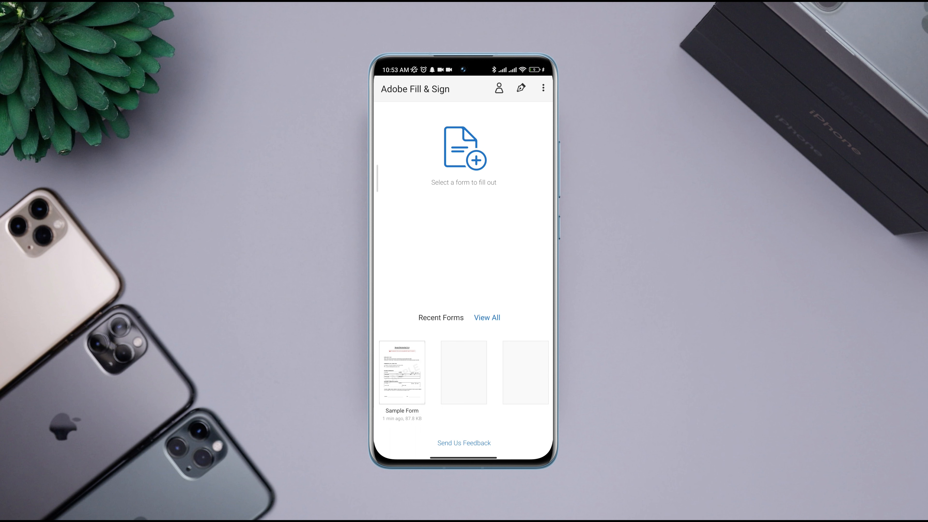
click(403, 372)
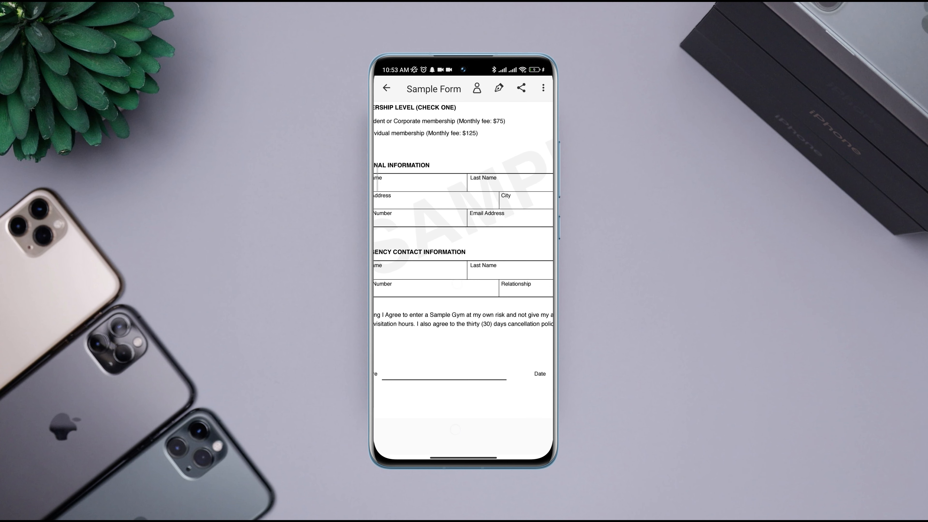
Create a finger-drawn signature and place it on the Sample Form's signature line
click(497, 87)
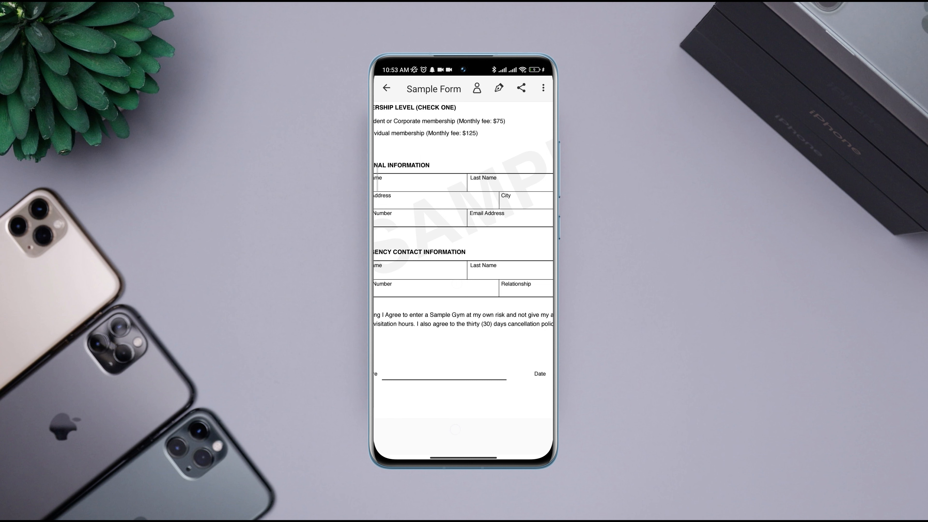
drag(424, 364, 441, 361)
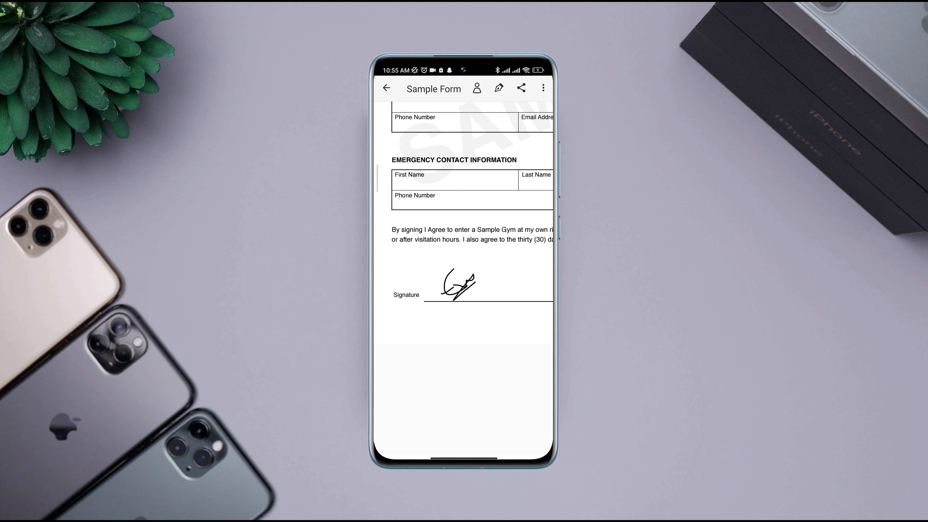
Share Sample Form.pdf via Copy to… and paste it into a phone storage folder
click(521, 88)
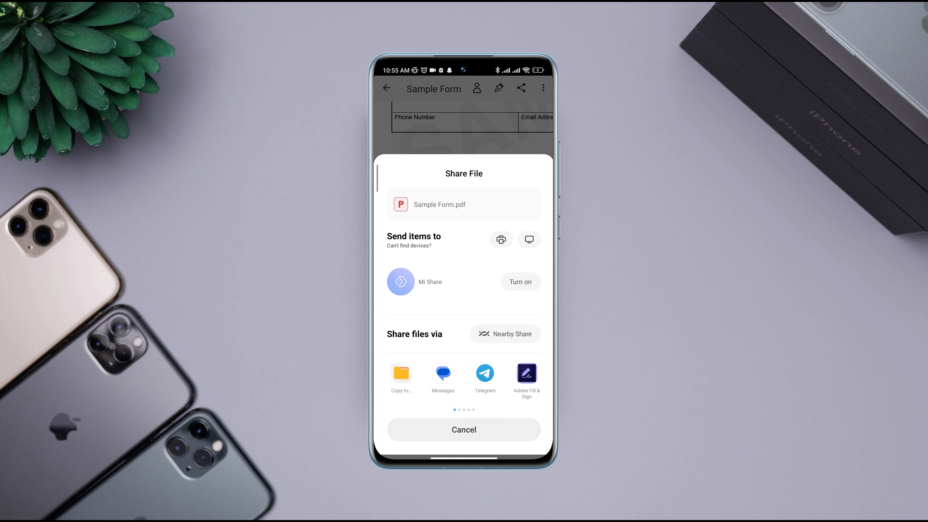
scroll(left, 3)
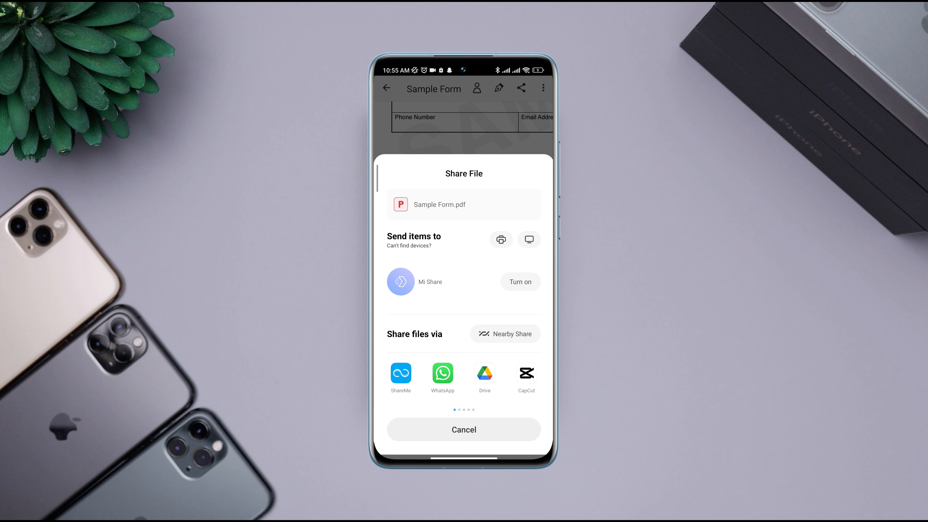
scroll(left, 3)
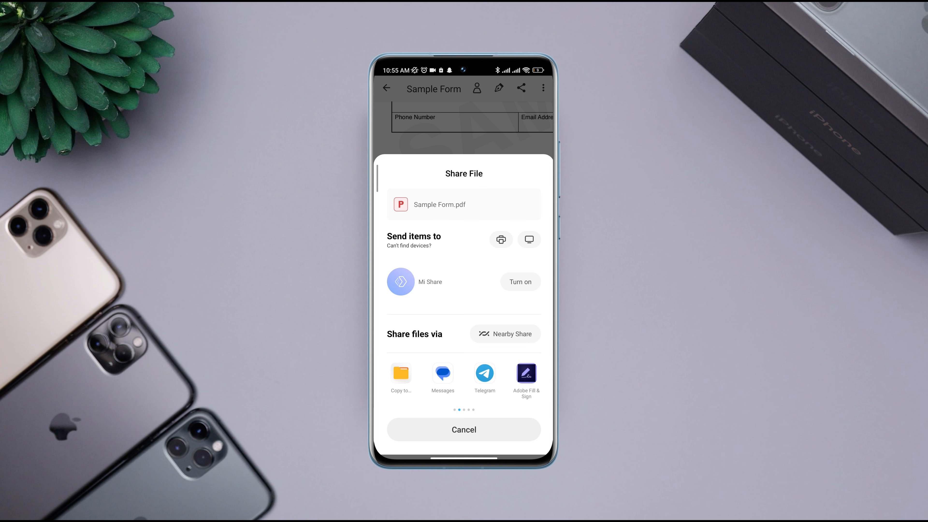
click(401, 373)
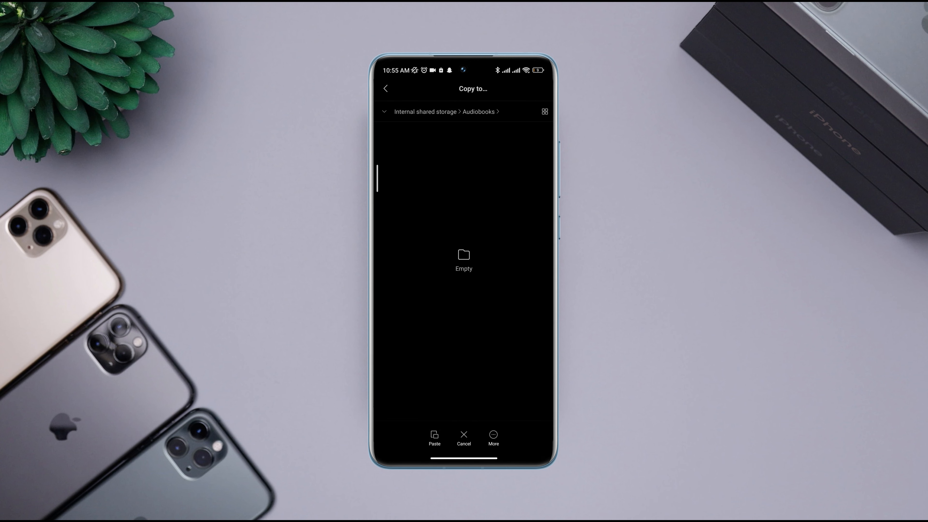
click(434, 438)
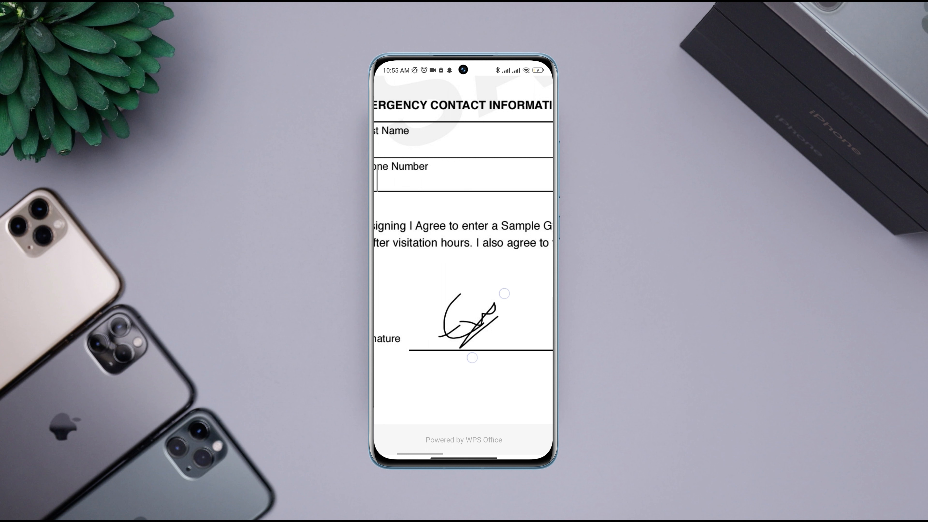
scroll(down, 3)
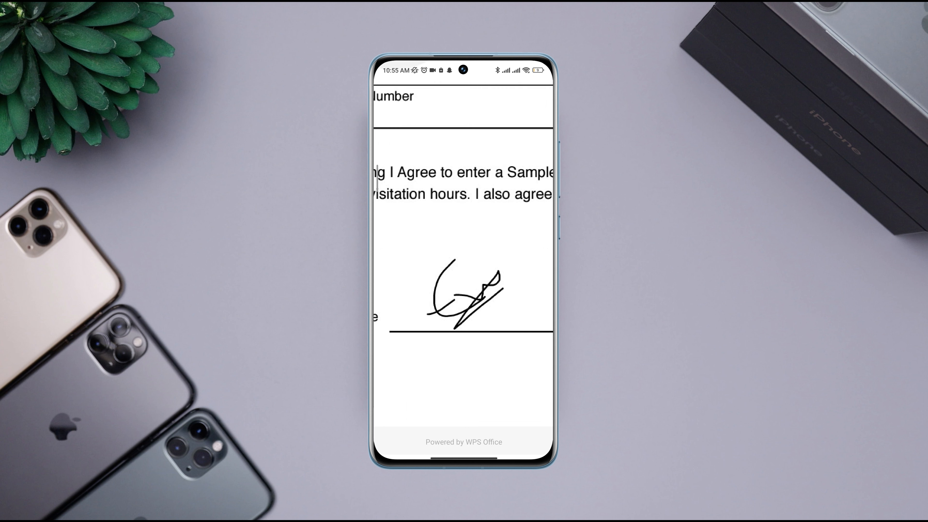
scroll(down, 3)
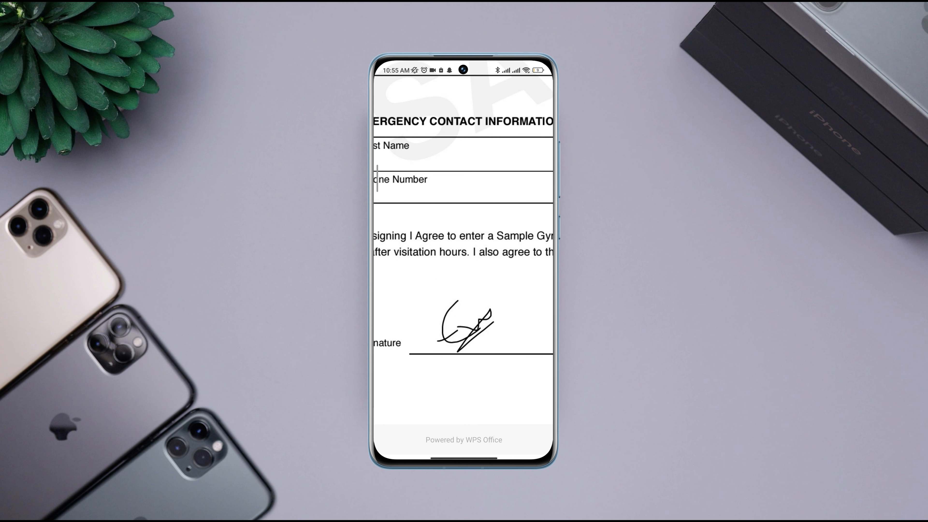